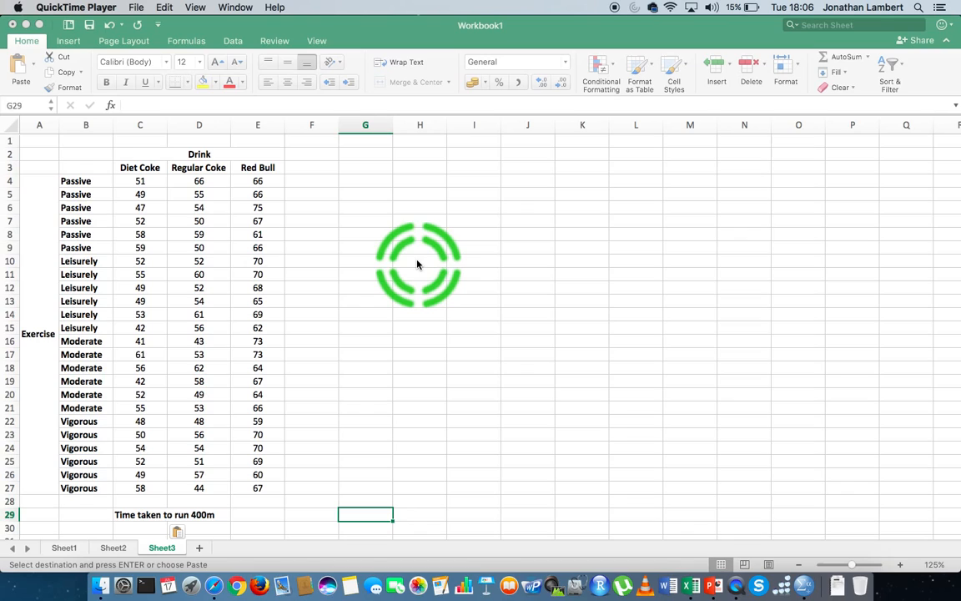
{"action": "mouse_move", "coordinate": [199, 175]}
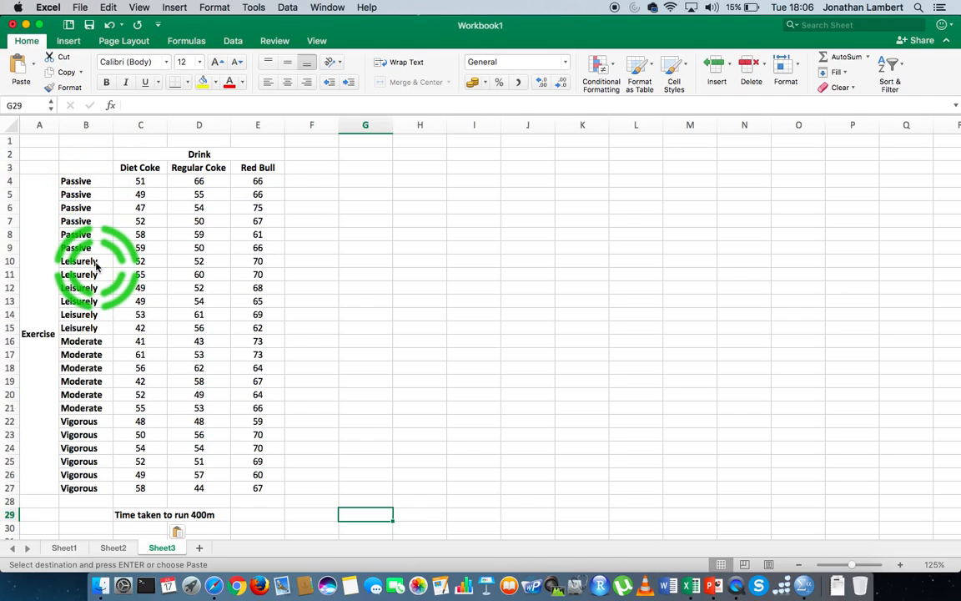
{"action": "mouse_move", "coordinate": [87, 337]}
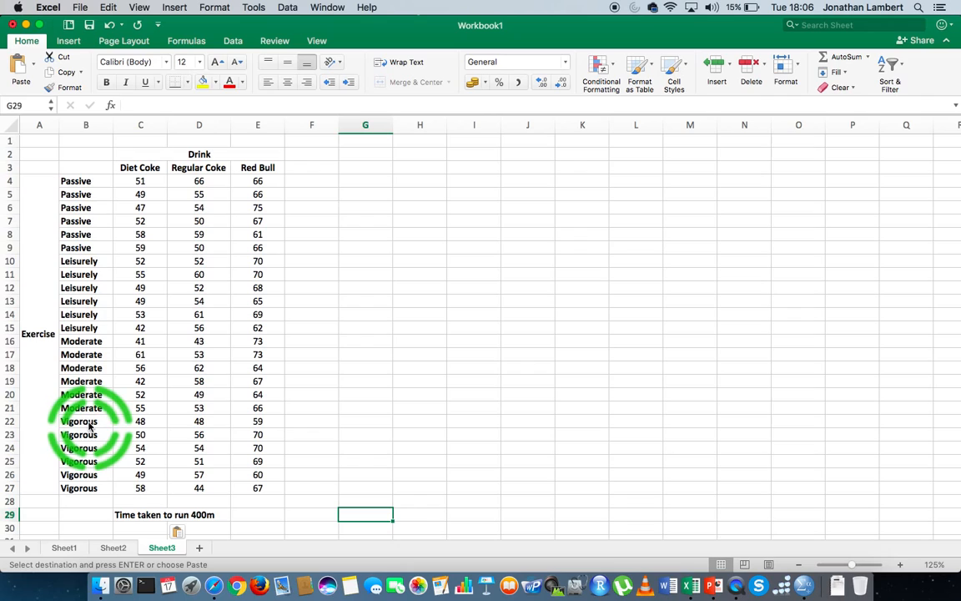
{"action": "mouse_move", "coordinate": [35, 350]}
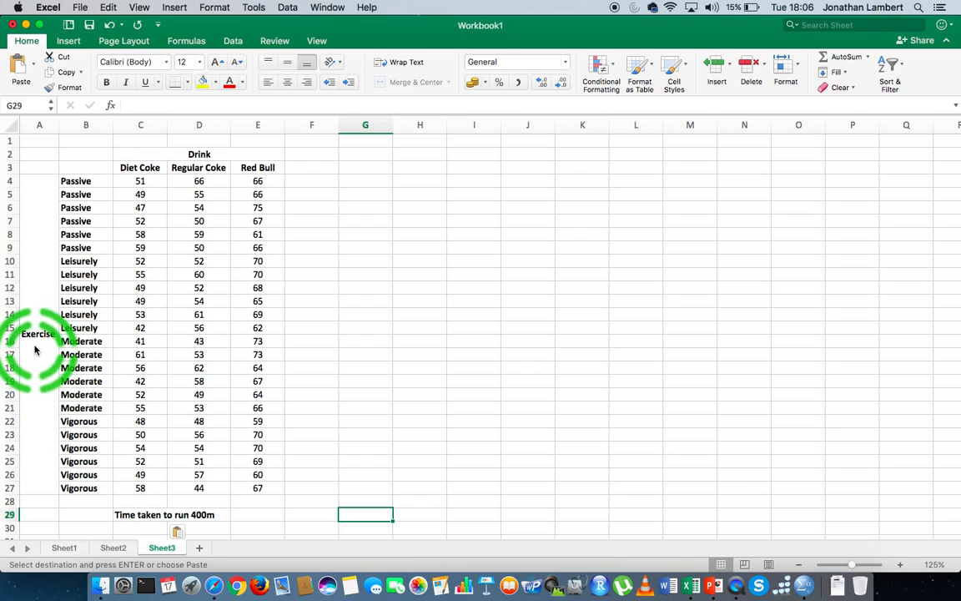
{"action": "mouse_move", "coordinate": [87, 482]}
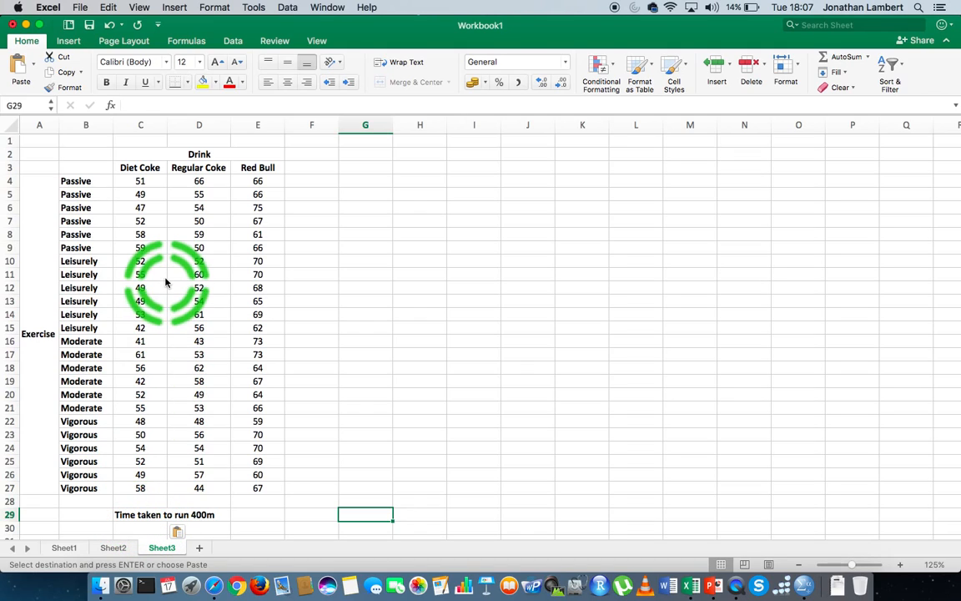
- Point out the six Passive Diet Coke 400m times and their row and column labels
{"action": "left_click", "coordinate": [140, 181]}
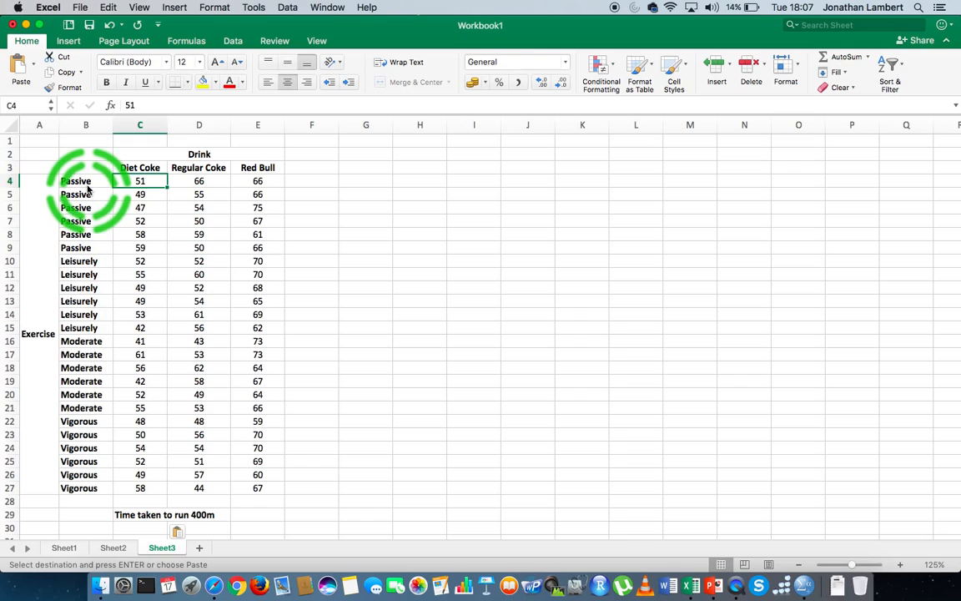
{"action": "left_click", "coordinate": [87, 180]}
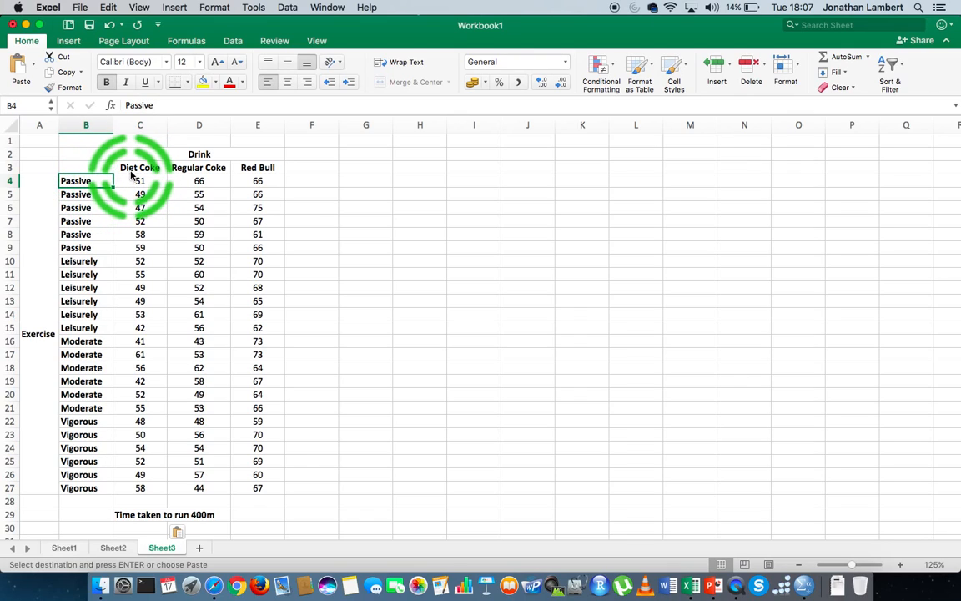
{"action": "left_click", "coordinate": [140, 167]}
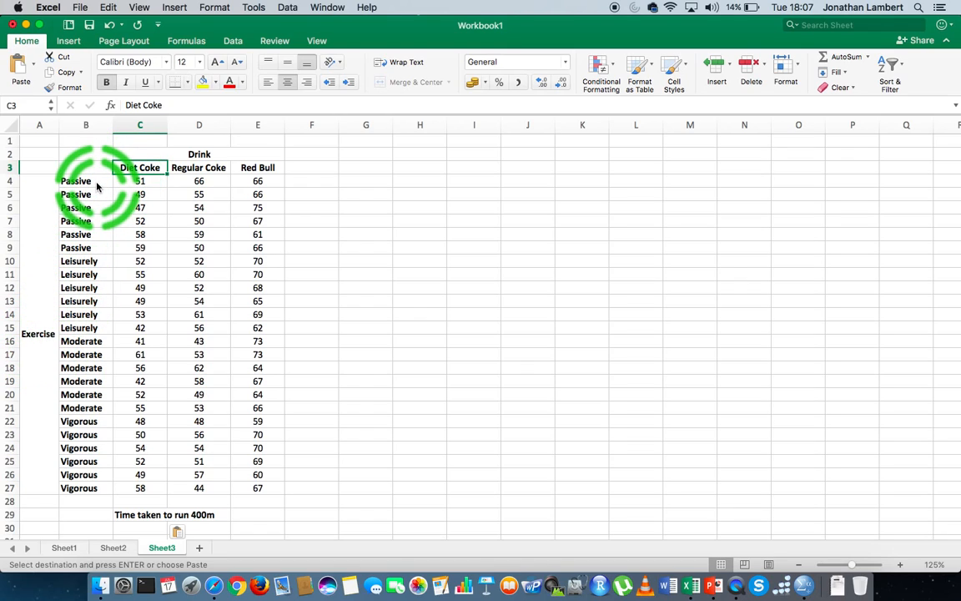
{"action": "left_click", "coordinate": [85, 181]}
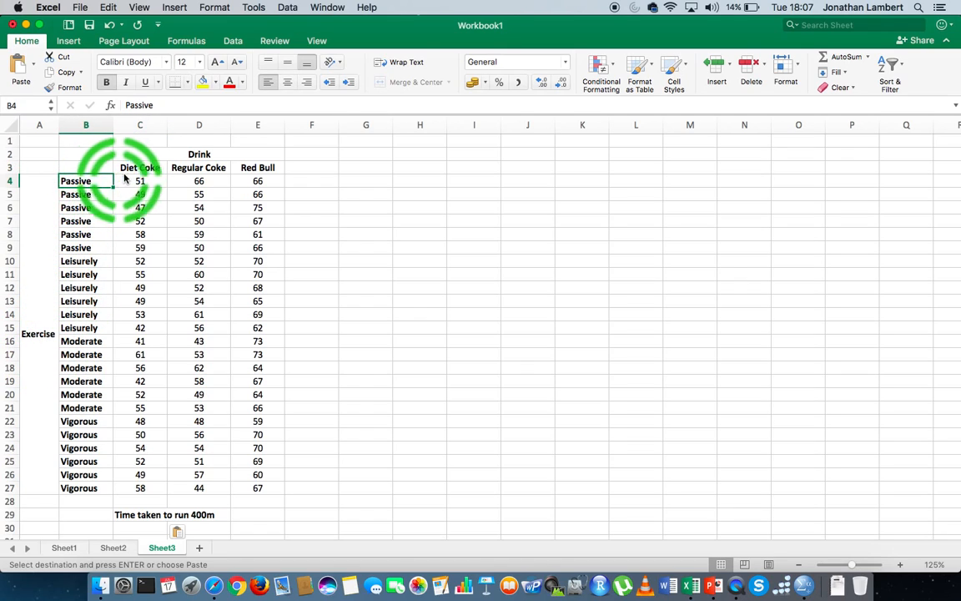
{"action": "mouse_move", "coordinate": [217, 158]}
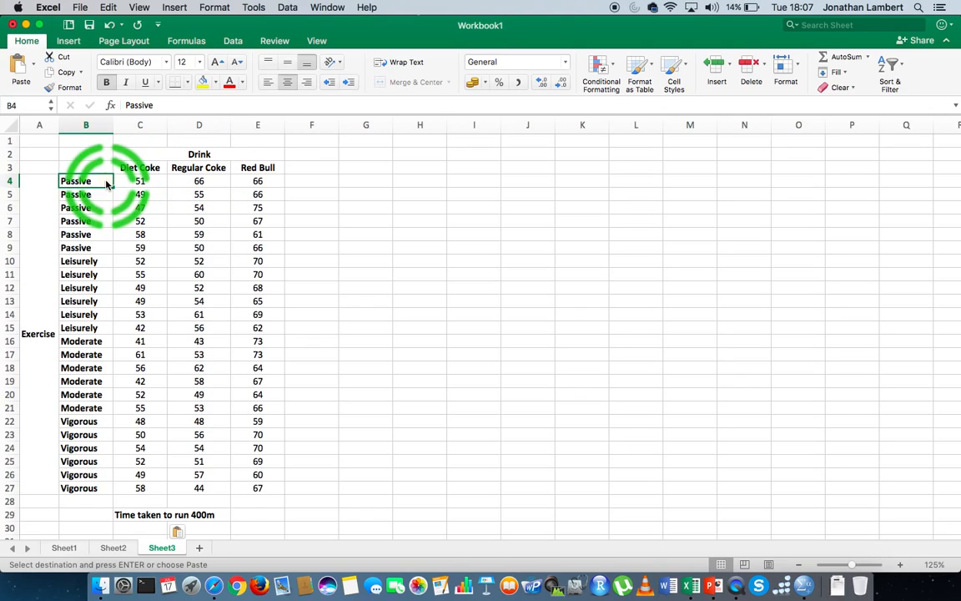
{"action": "left_click", "coordinate": [141, 194]}
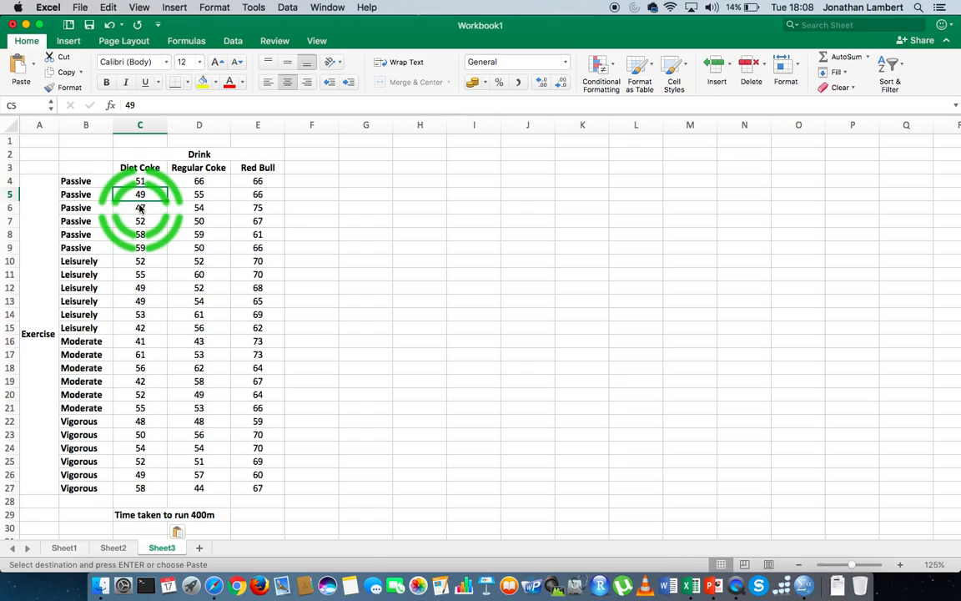
{"action": "left_click", "coordinate": [140, 234]}
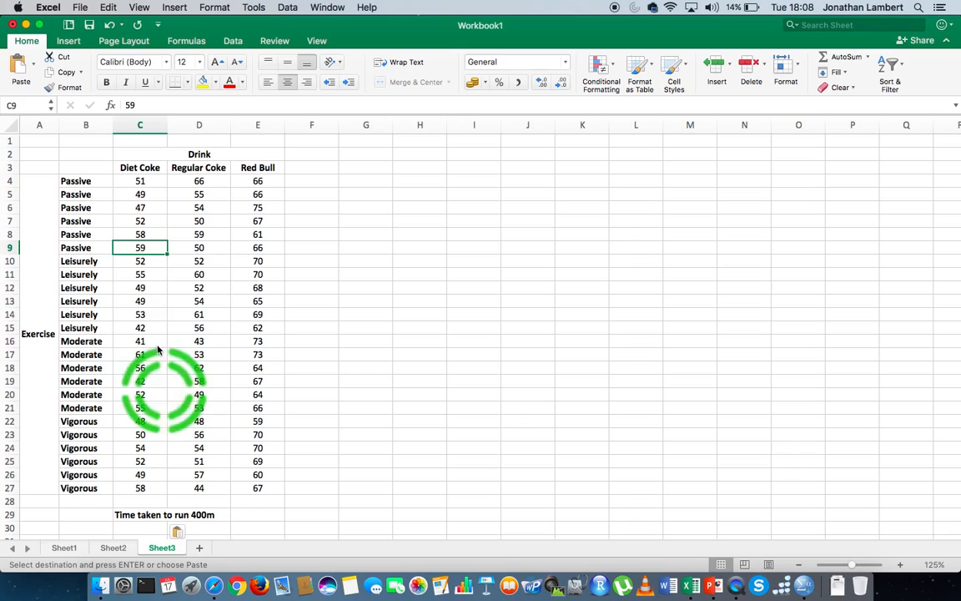
{"action": "left_click", "coordinate": [140, 180]}
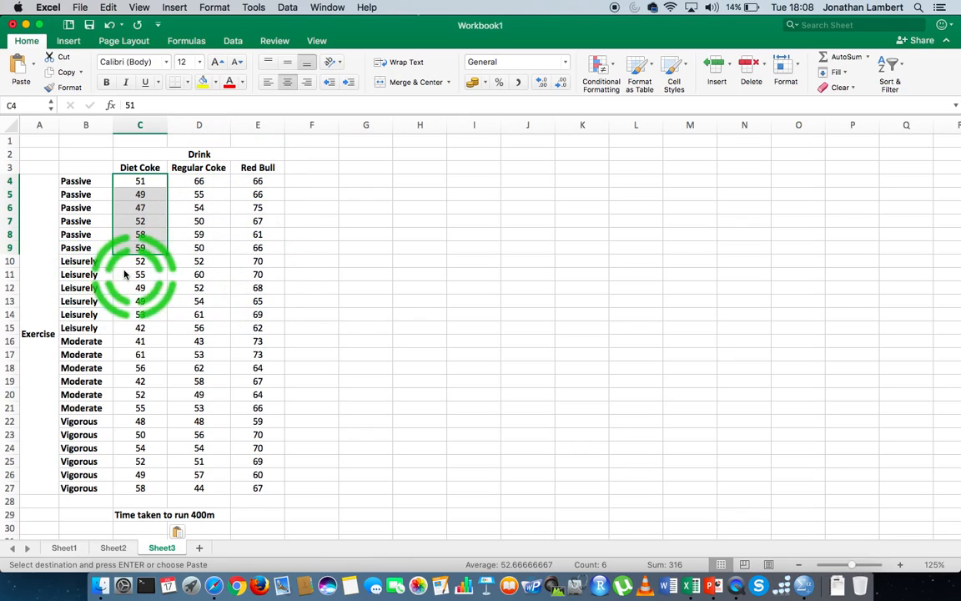
- Point out the Red Bull times, the two drink headings and the Exercise levels Passive to Vigorous
{"action": "left_click", "coordinate": [257, 274]}
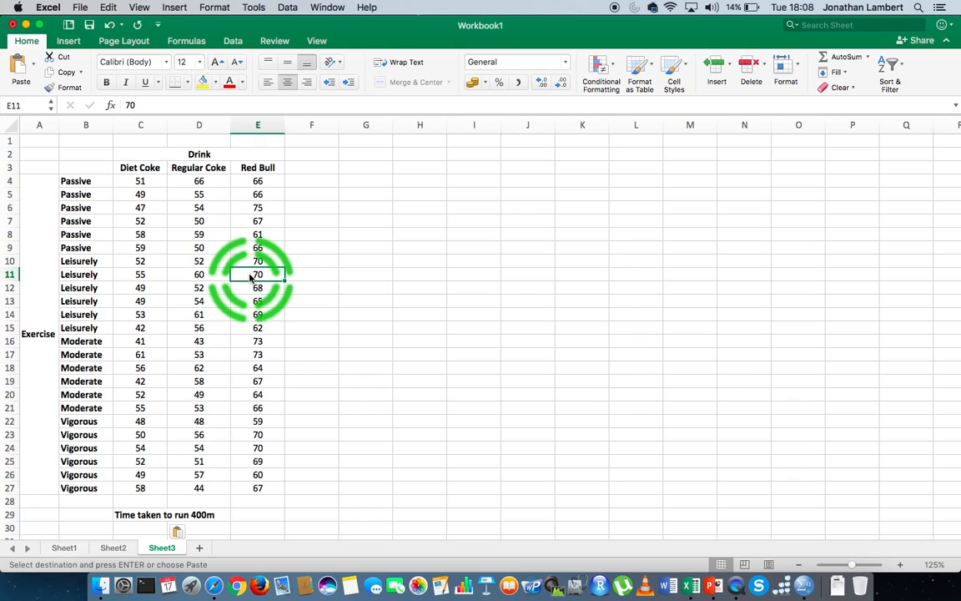
{"action": "left_click", "coordinate": [257, 313]}
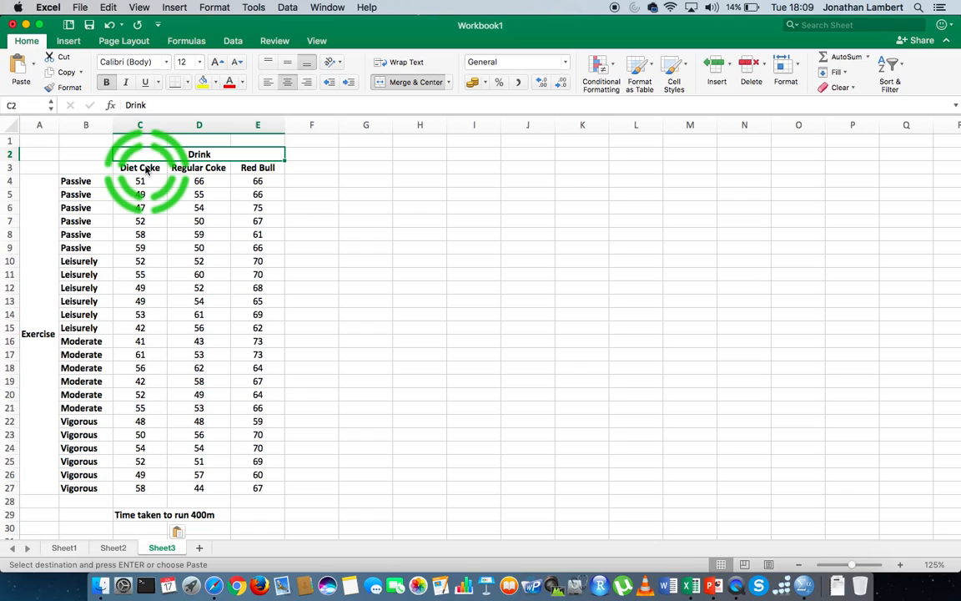
{"action": "left_click", "coordinate": [140, 167]}
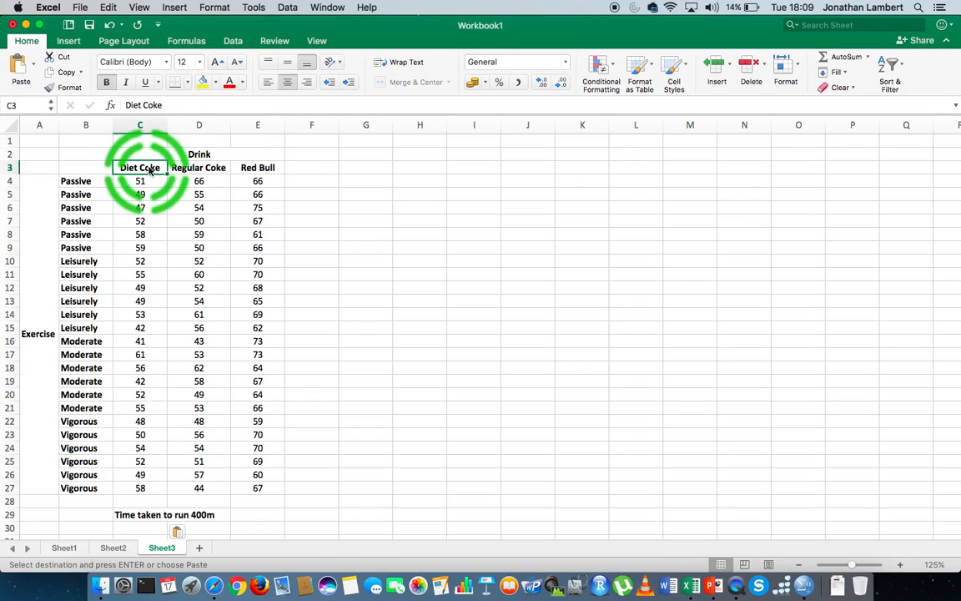
{"action": "left_click", "coordinate": [257, 167]}
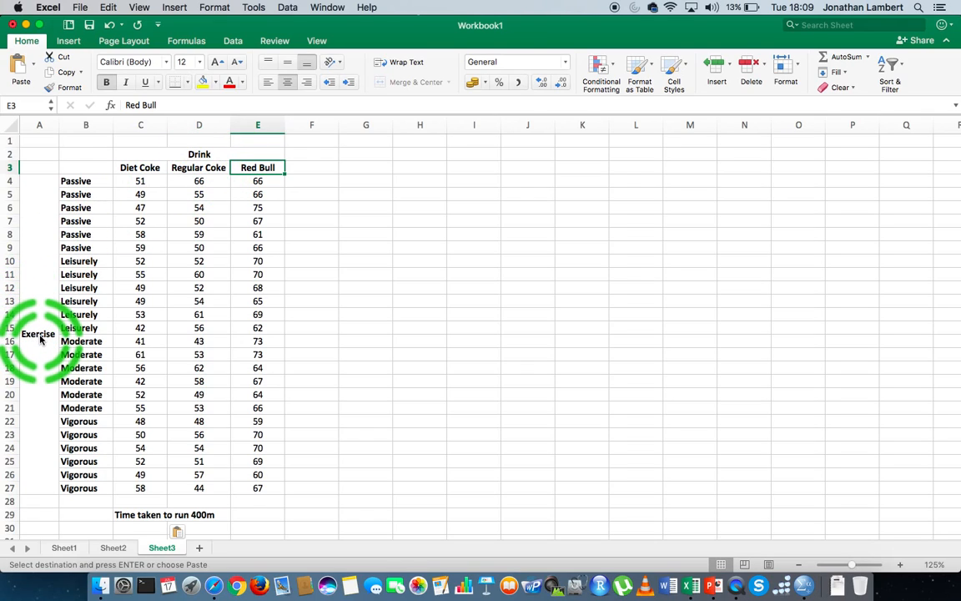
{"action": "left_click", "coordinate": [39, 180]}
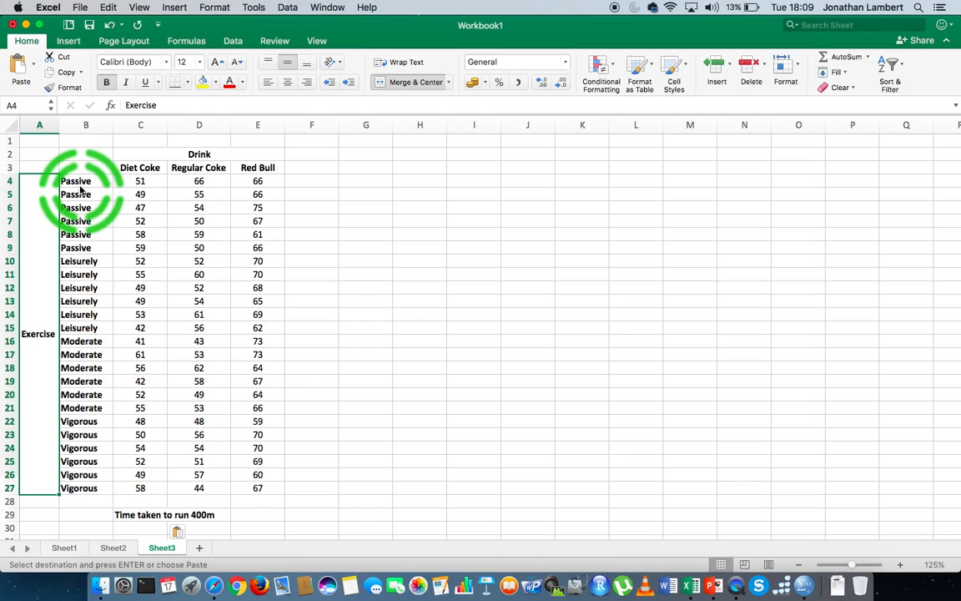
{"action": "left_click", "coordinate": [85, 180]}
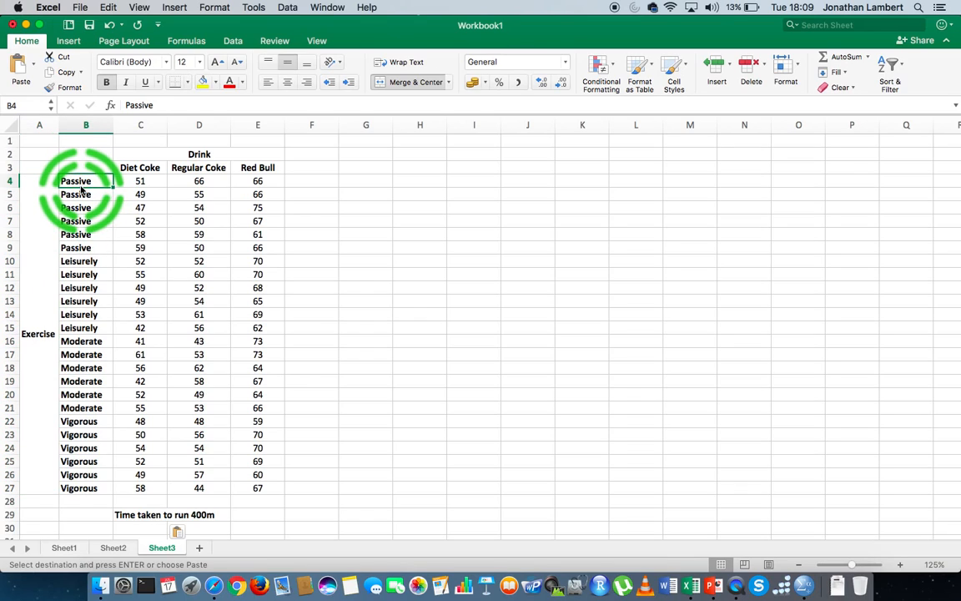
{"action": "left_click", "coordinate": [85, 367]}
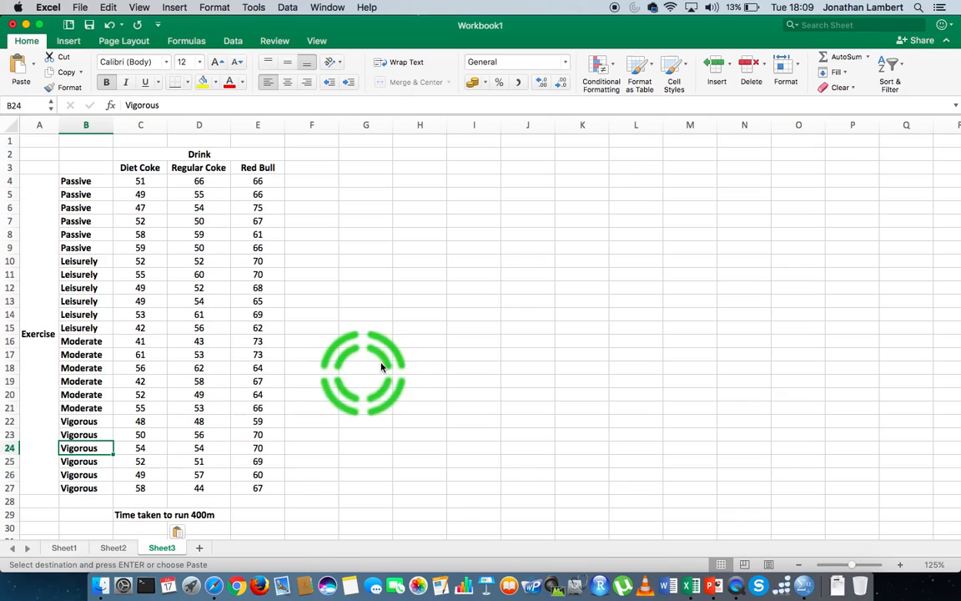
{"action": "mouse_move", "coordinate": [396, 311]}
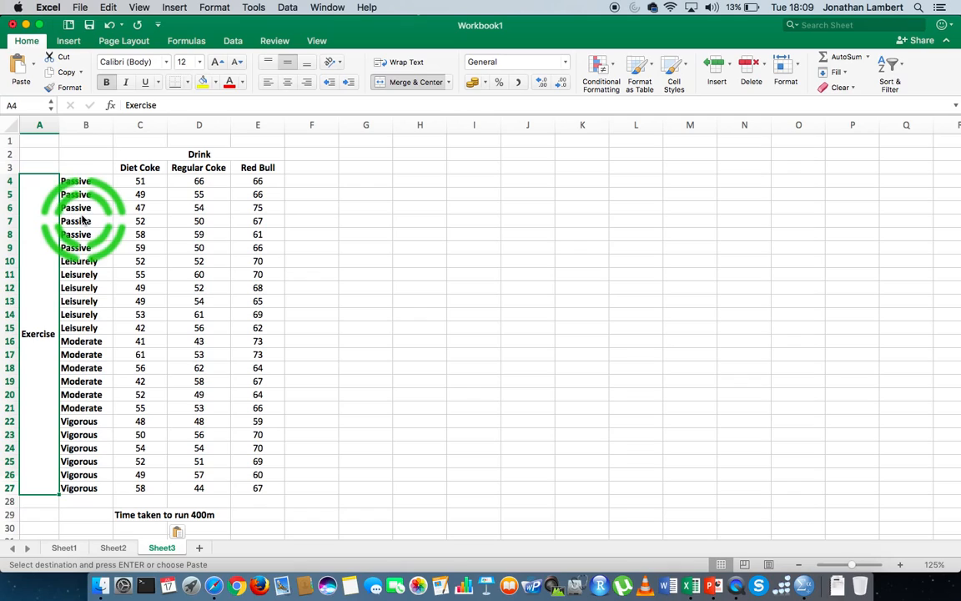
{"action": "mouse_move", "coordinate": [87, 384]}
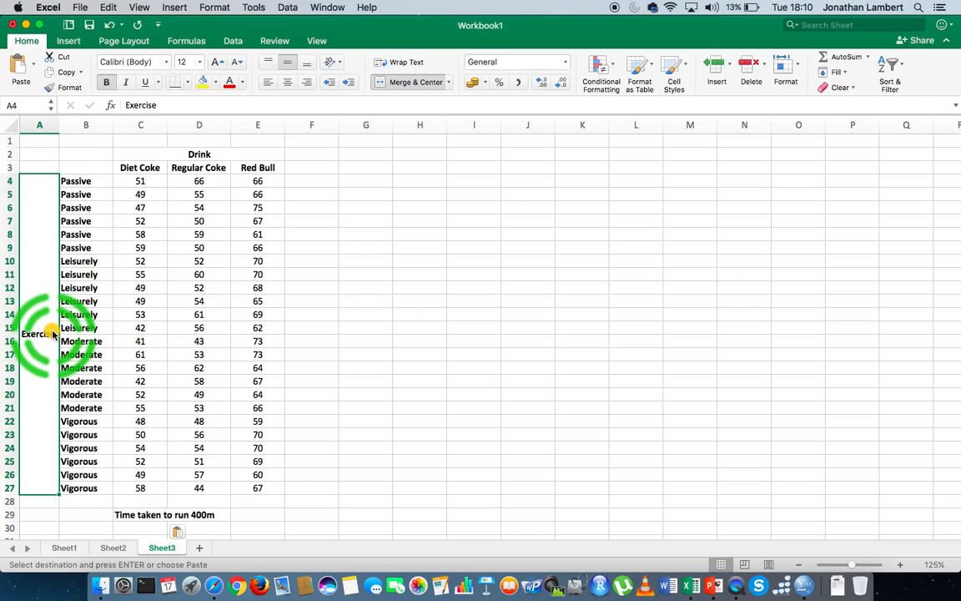
- Point out the Drink factor and a time value, then bring up the Data Analysis tool list
{"action": "left_click", "coordinate": [198, 154]}
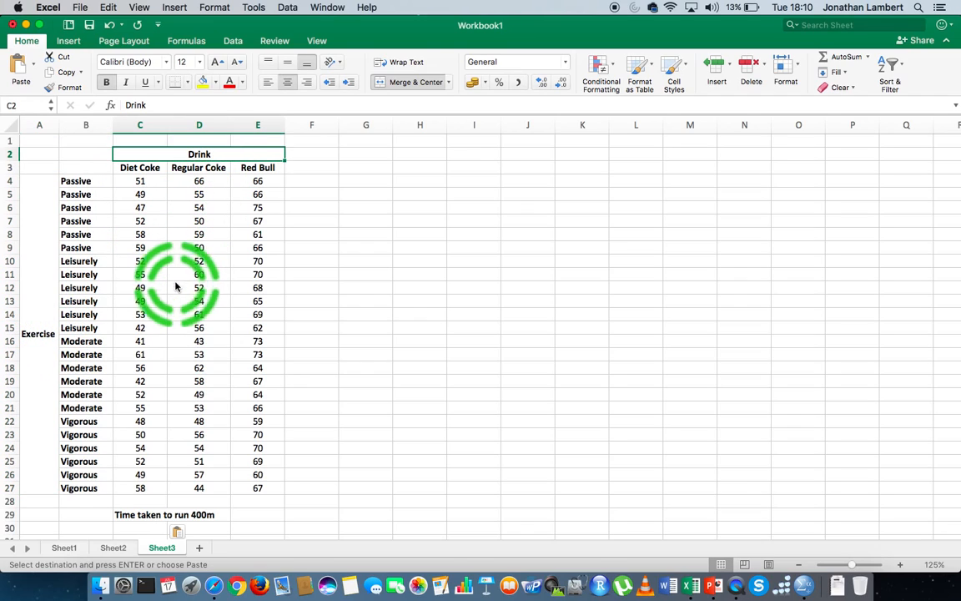
{"action": "left_click", "coordinate": [198, 287]}
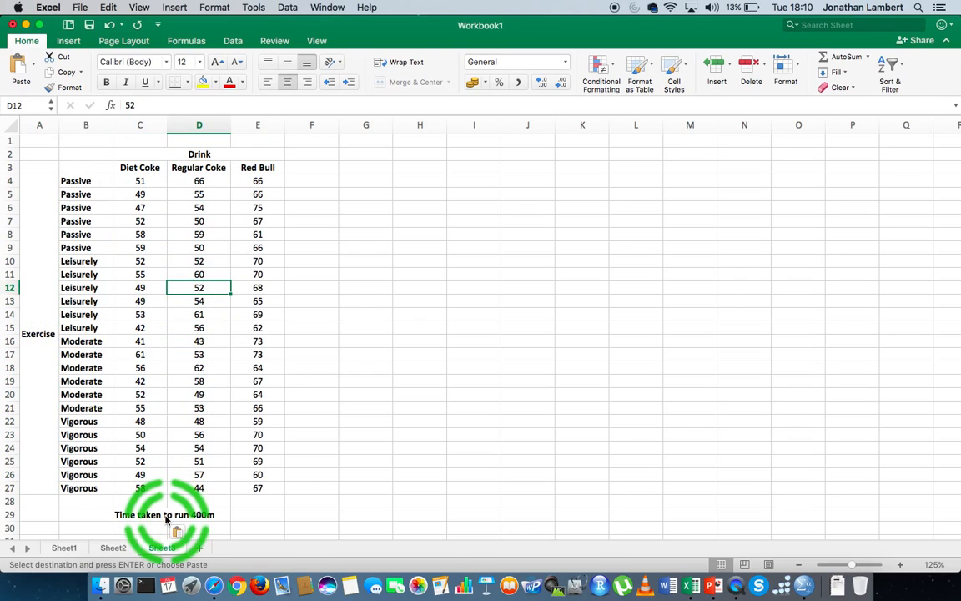
{"action": "left_click", "coordinate": [162, 547]}
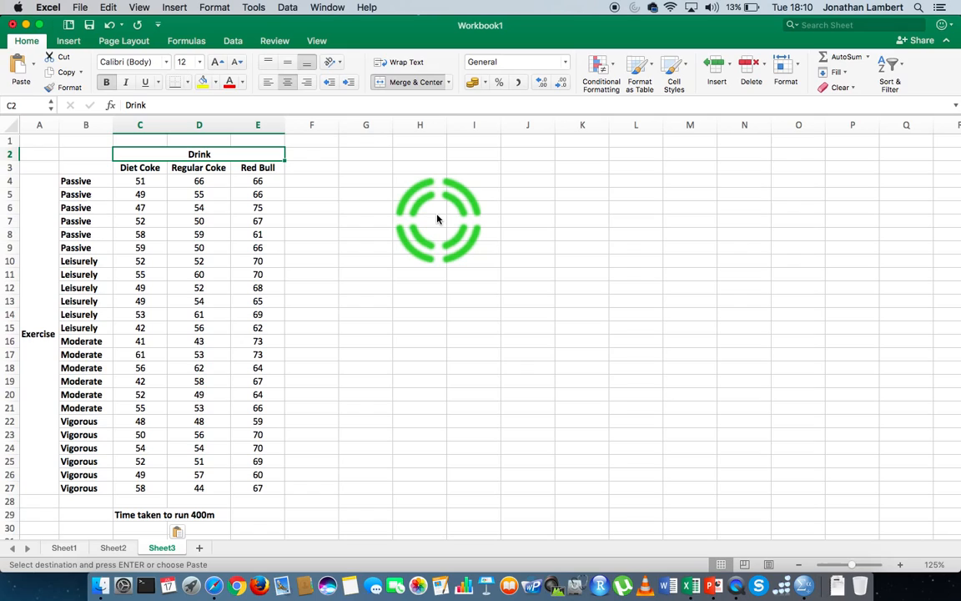
{"action": "mouse_move", "coordinate": [353, 187]}
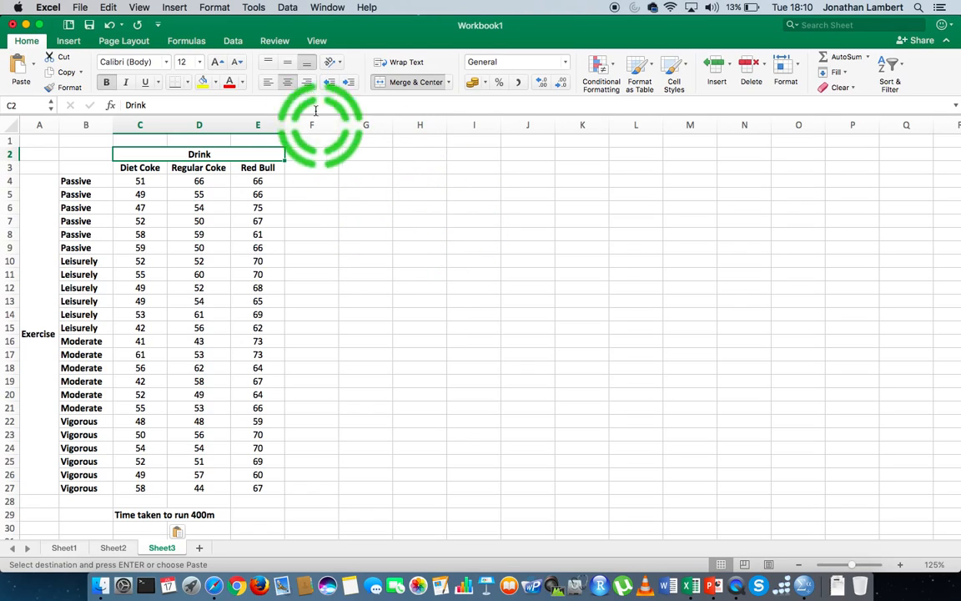
{"action": "left_click", "coordinate": [234, 40]}
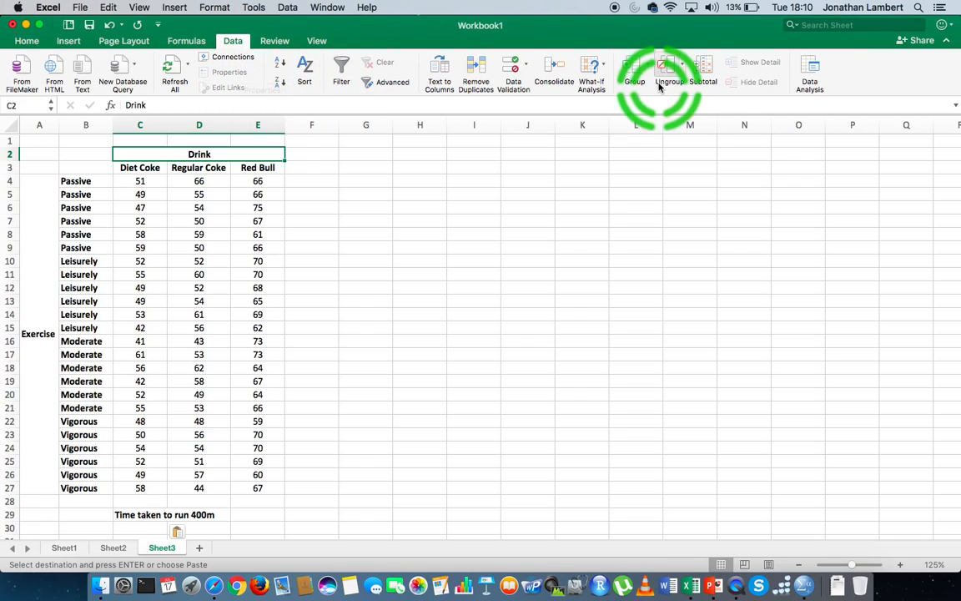
{"action": "mouse_move", "coordinate": [809, 67]}
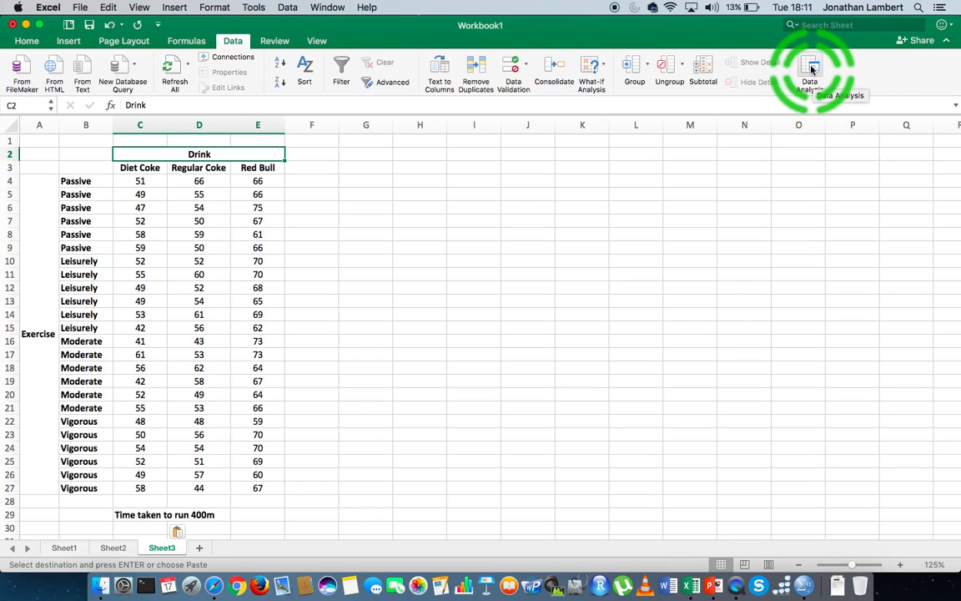
{"action": "left_click", "coordinate": [809, 70]}
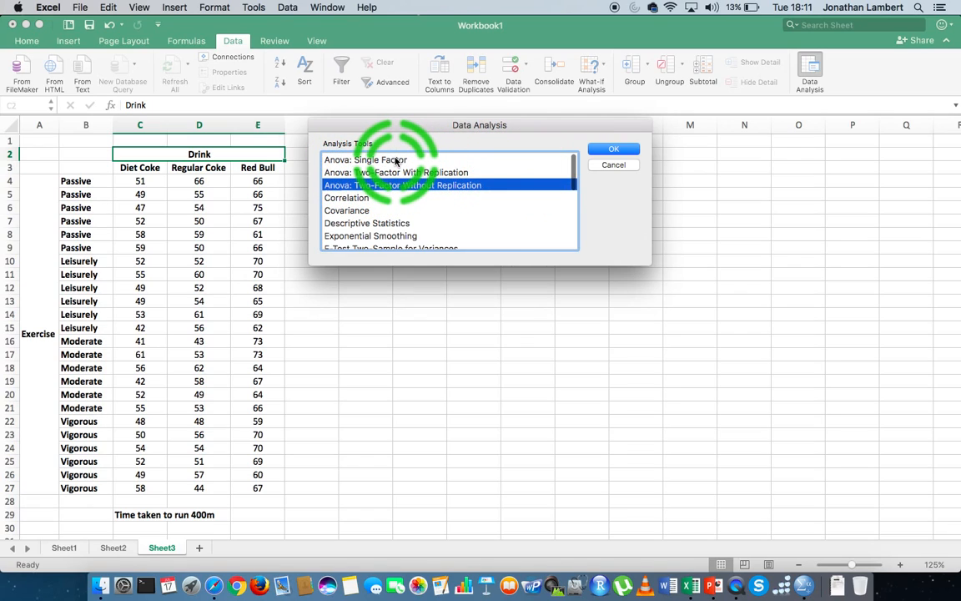
- Choose Anova: Two-Factor With Replication over the without-replication option and reach its Output Range box
{"action": "left_click", "coordinate": [363, 160]}
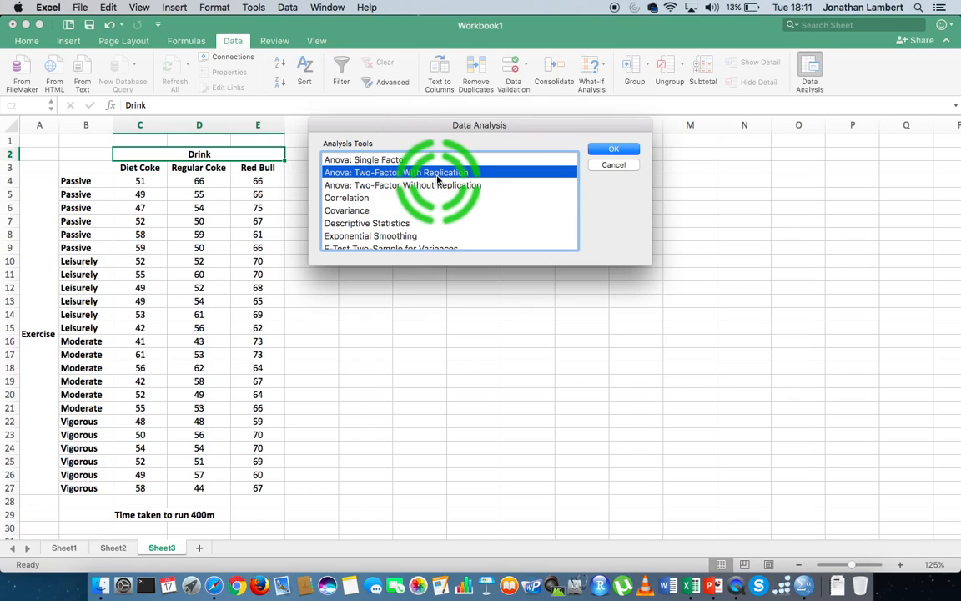
{"action": "left_click", "coordinate": [409, 183]}
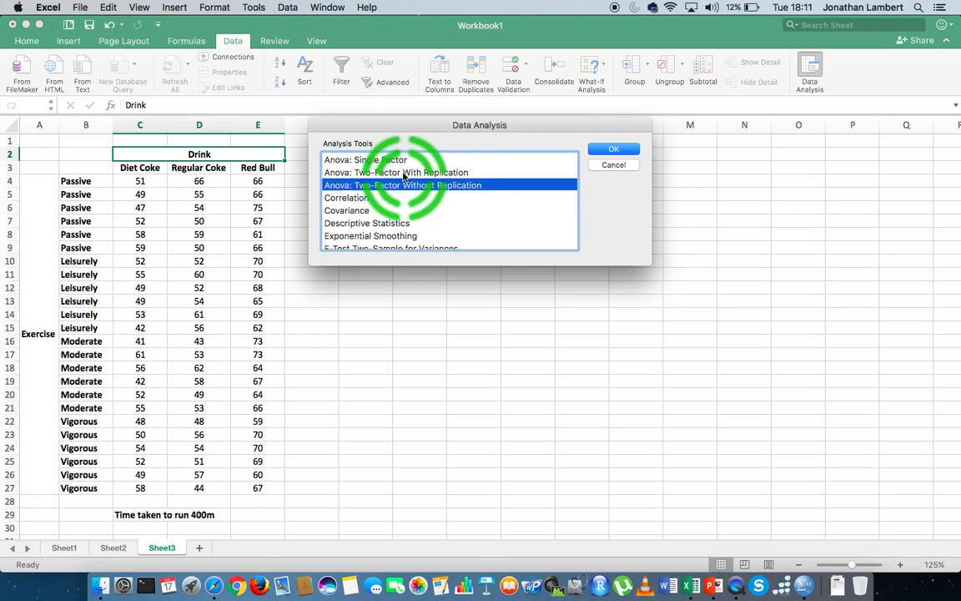
{"action": "left_click", "coordinate": [397, 172]}
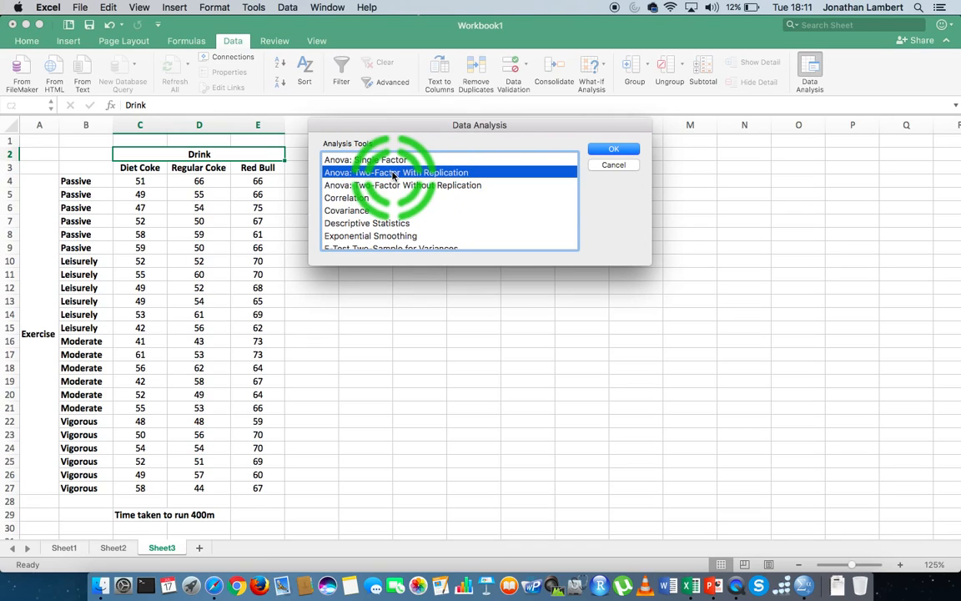
{"action": "left_click", "coordinate": [614, 149]}
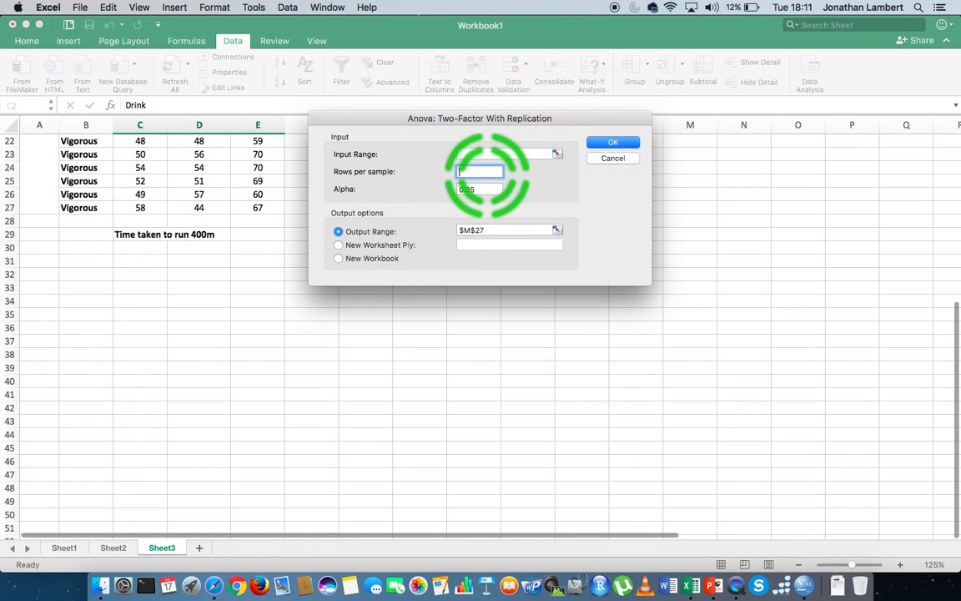
{"action": "left_click", "coordinate": [504, 231]}
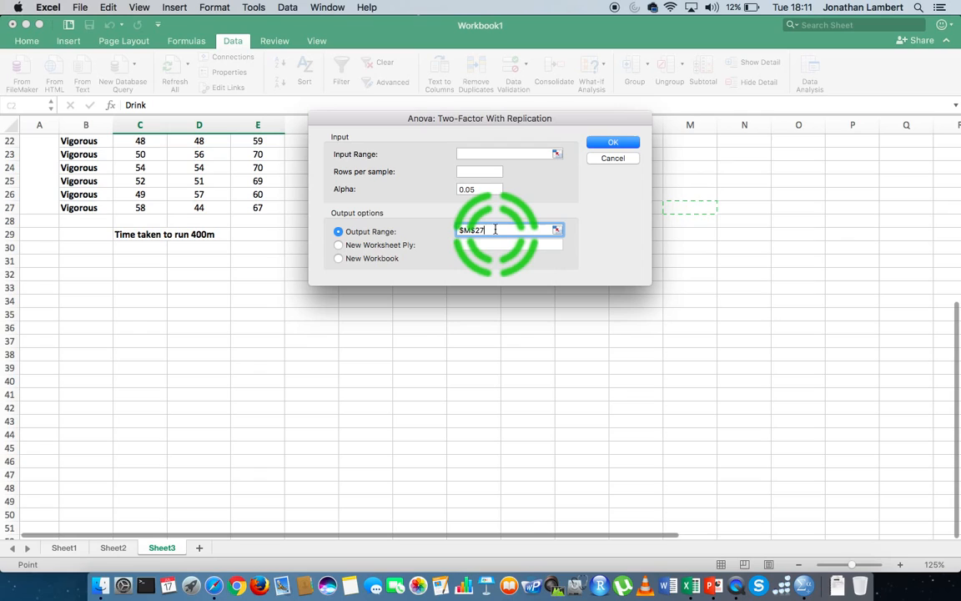